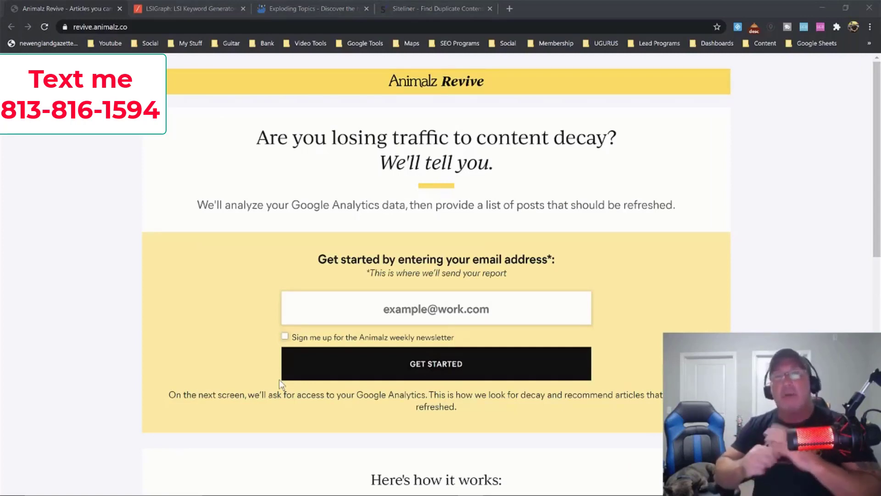
- On the LSIGraph tab, enter 'local' as the seed keyword in the keyword generator
click(188, 9)
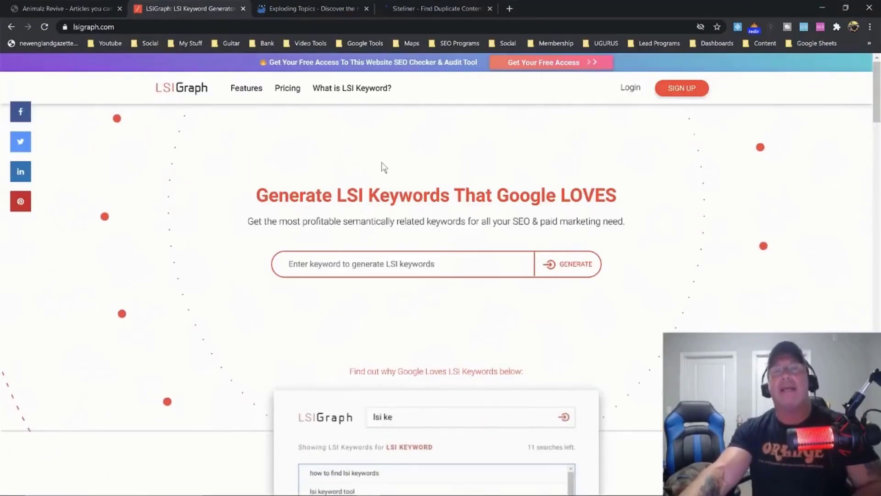
click(402, 263)
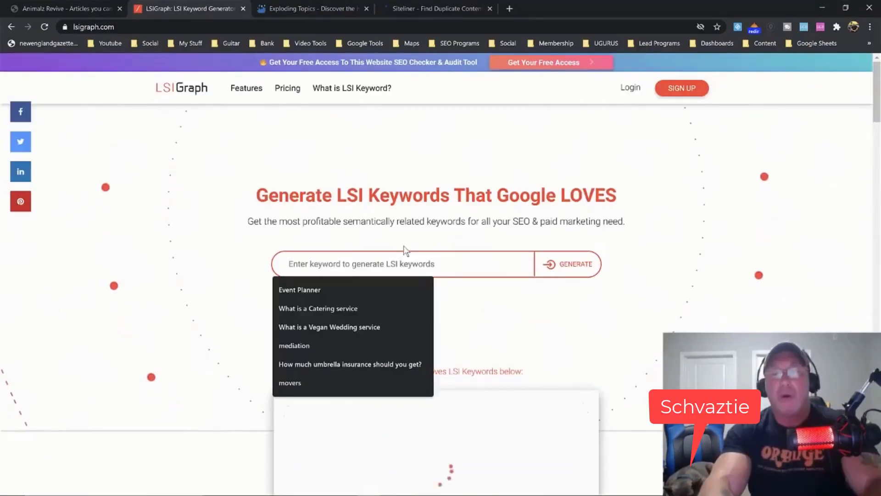
text(local)
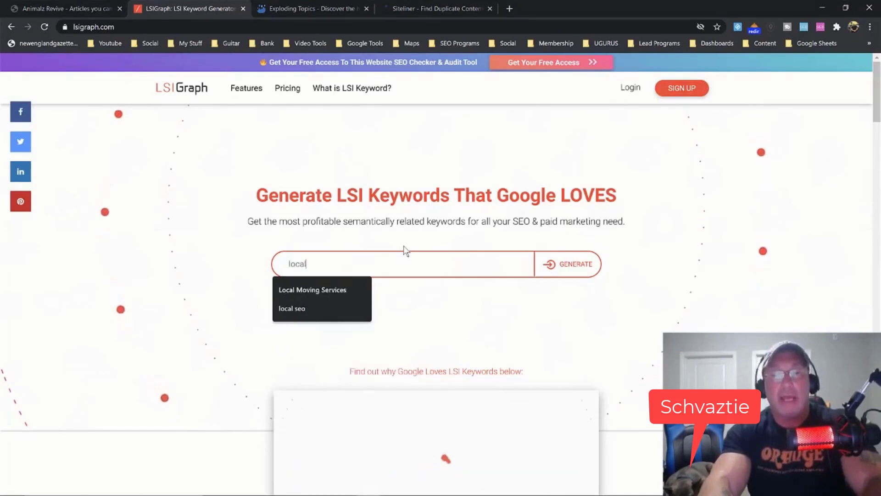
- Generate LSI keywords for 'local seo' and sort them by search volume, highest first
click(291, 308)
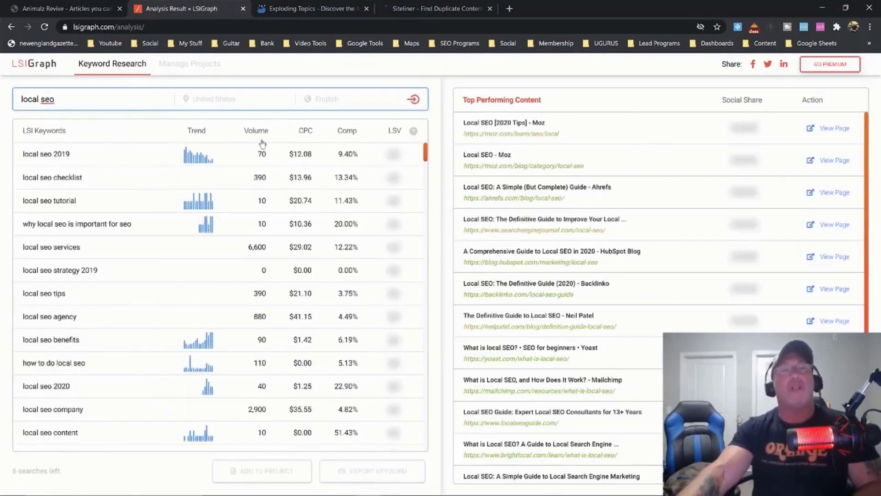
click(255, 131)
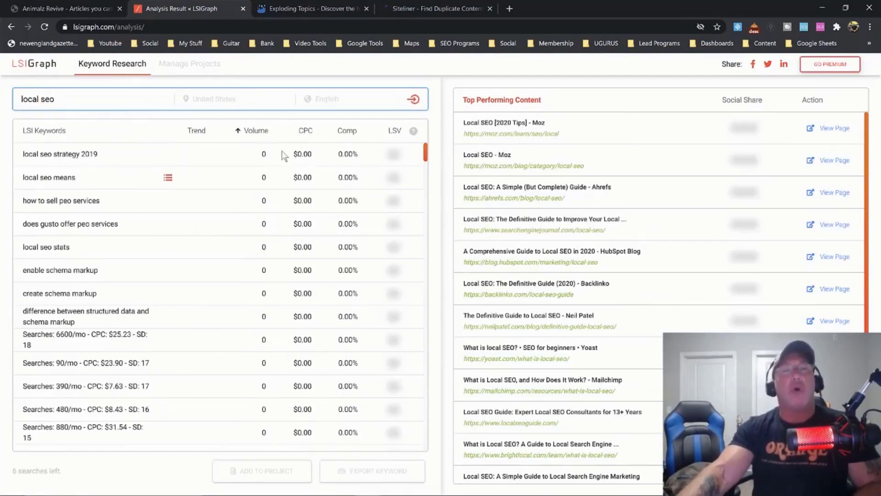
click(255, 130)
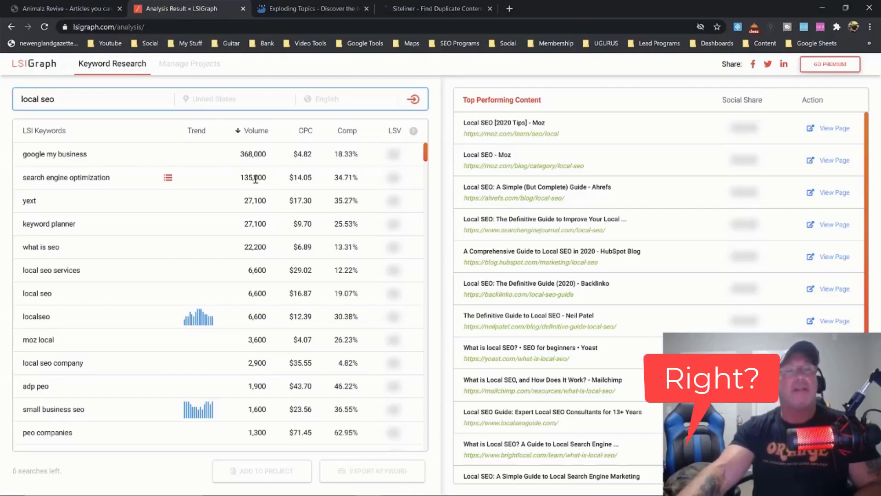
mouse_move(256, 270)
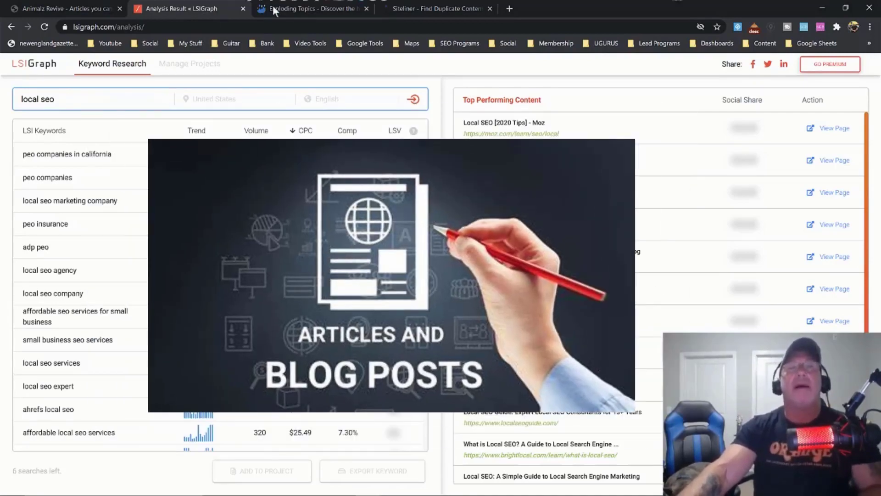
- On Exploding Topics, search 'local' and open the 'local seo' topic page
click(310, 8)
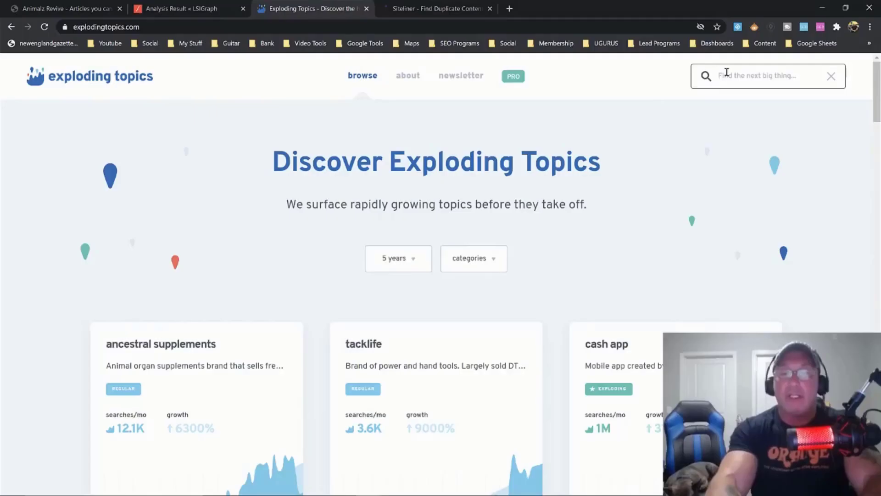
text(local seo)
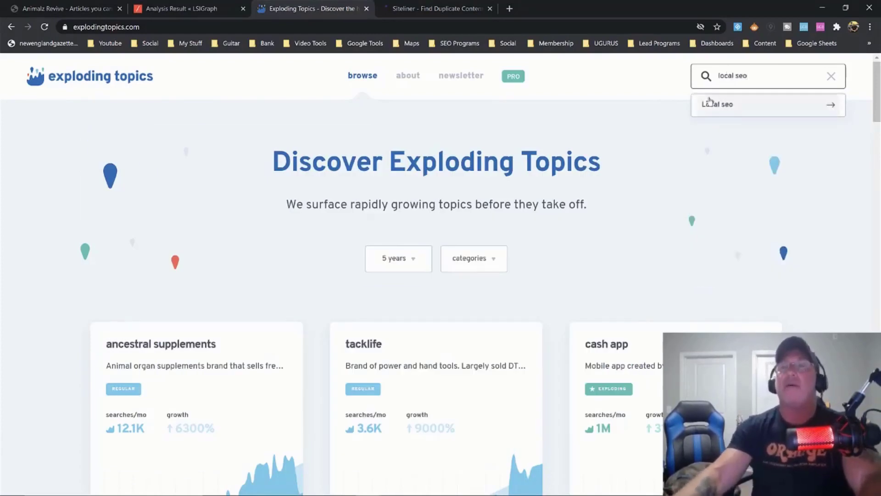
click(717, 105)
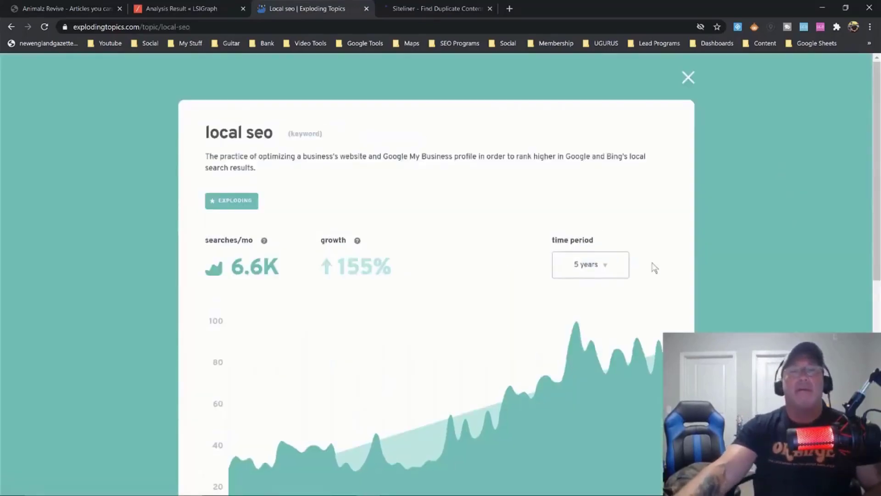
- Scroll to local seo's related topics and open the 'seo specialist' card
scroll(down, 3)
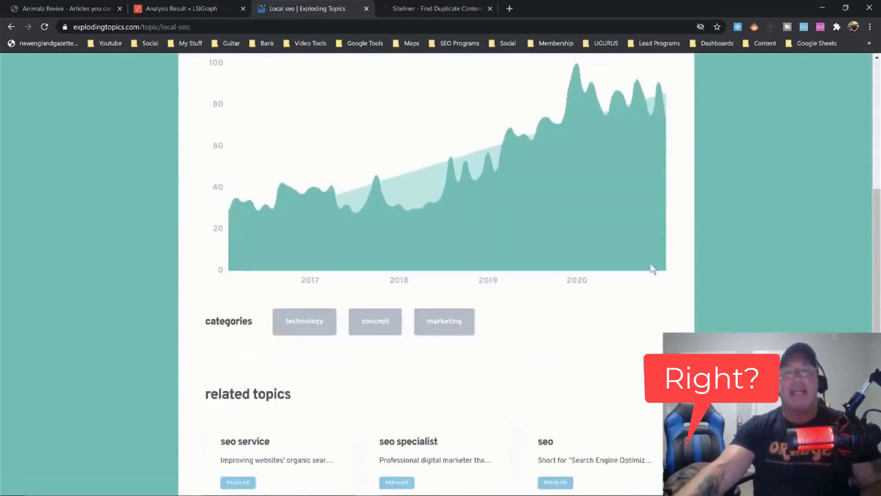
scroll(down, 3)
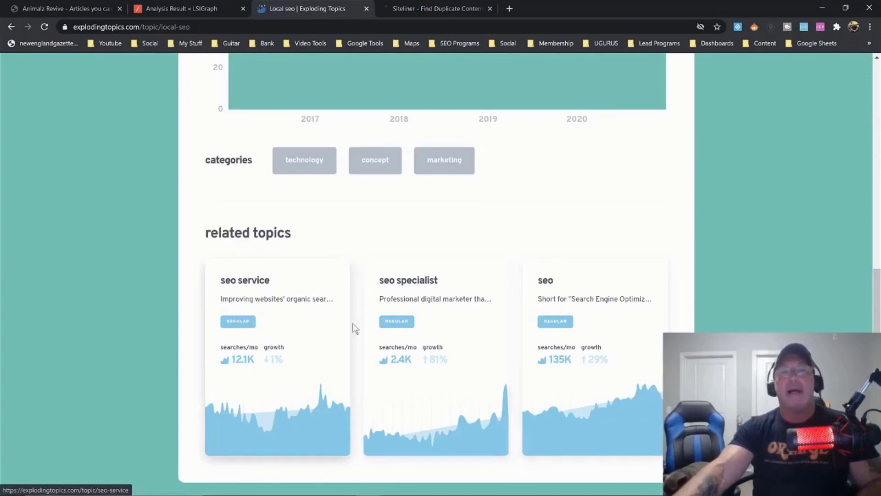
click(409, 280)
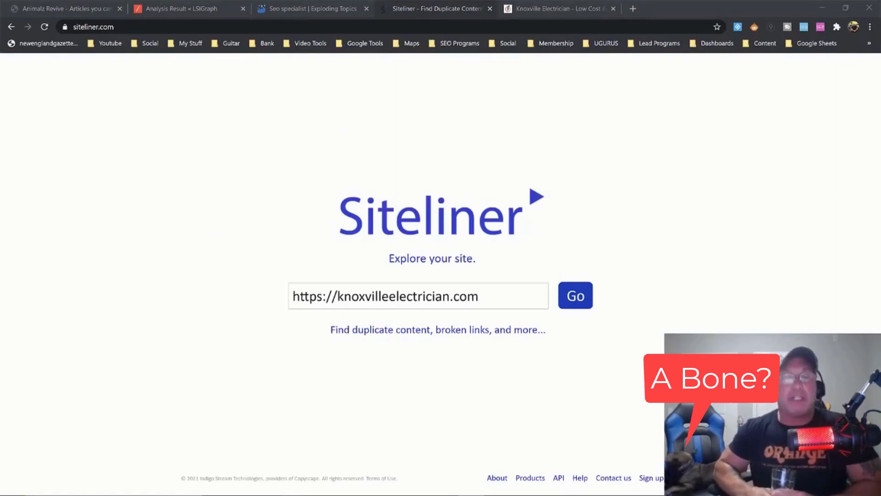
- Run the Siteliner scan for knoxvilleelectrician.com
click(575, 295)
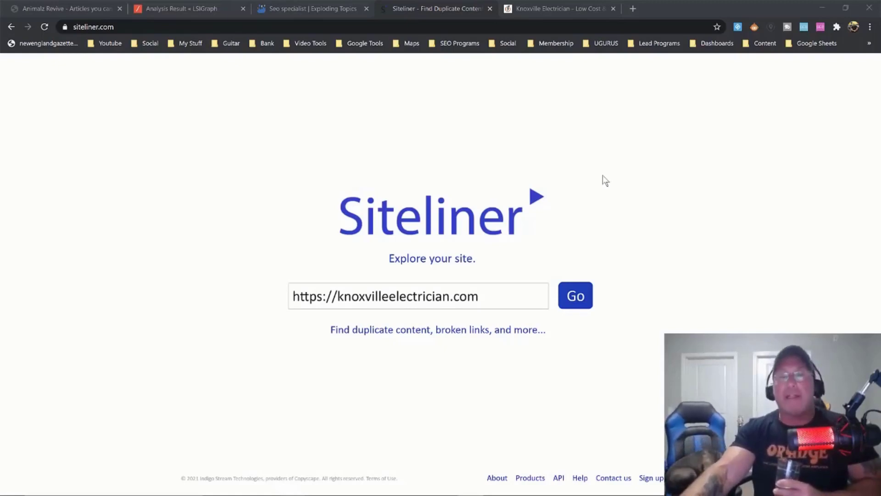
click(575, 295)
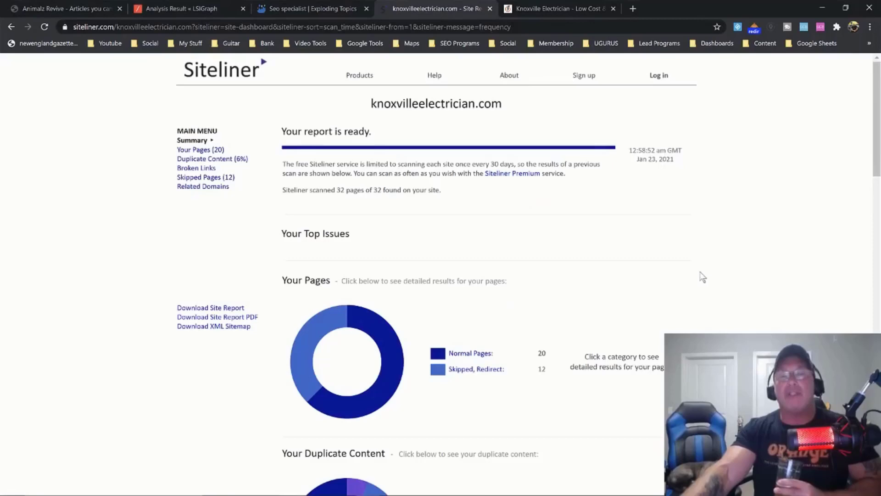
mouse_move(634, 254)
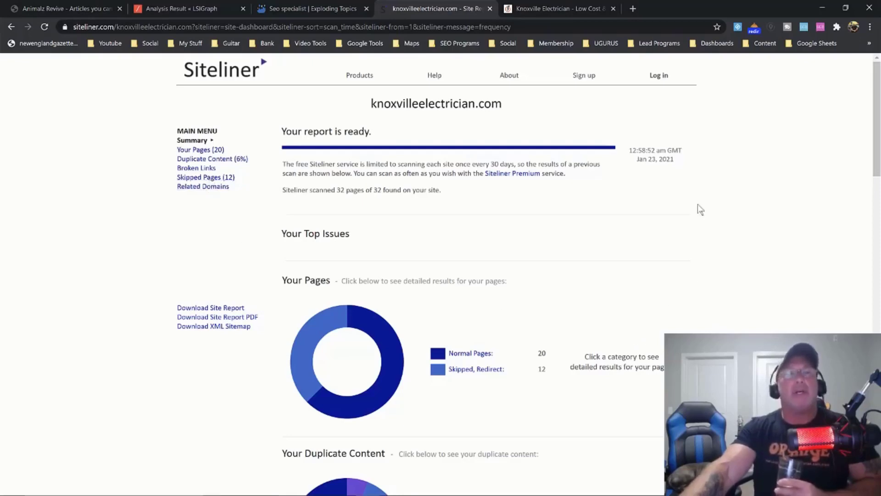
mouse_move(195, 167)
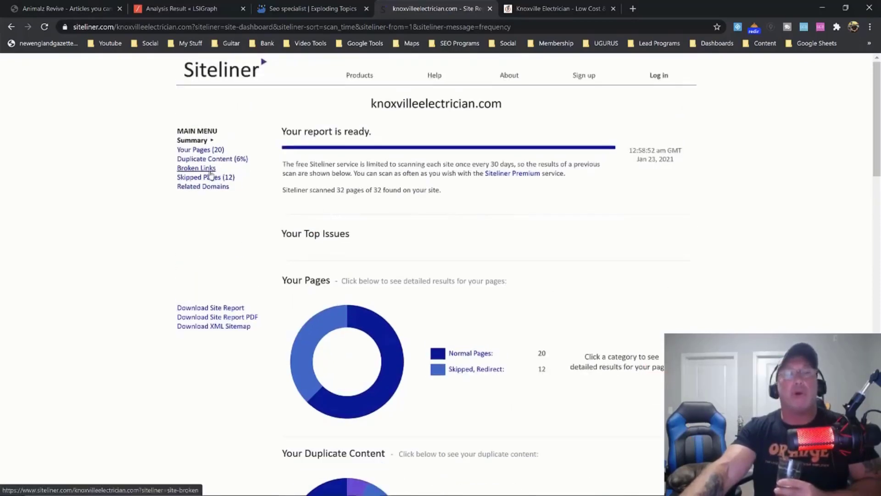
mouse_move(578, 252)
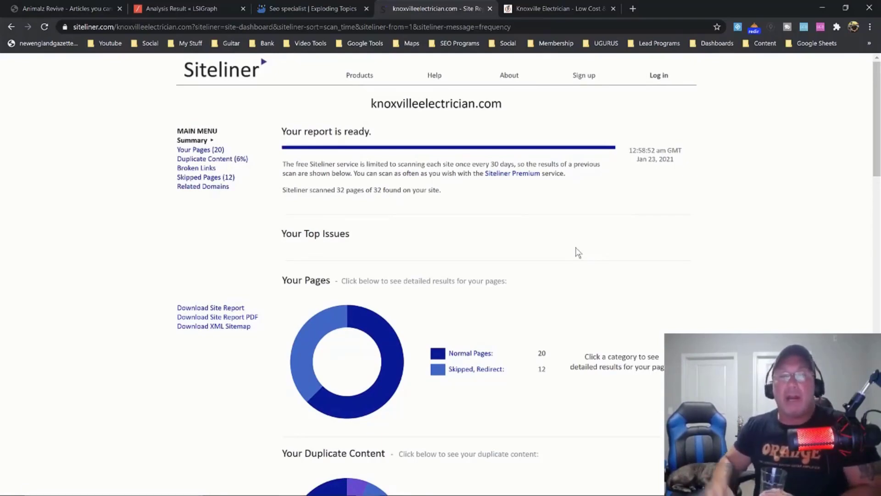
scroll(down, 3)
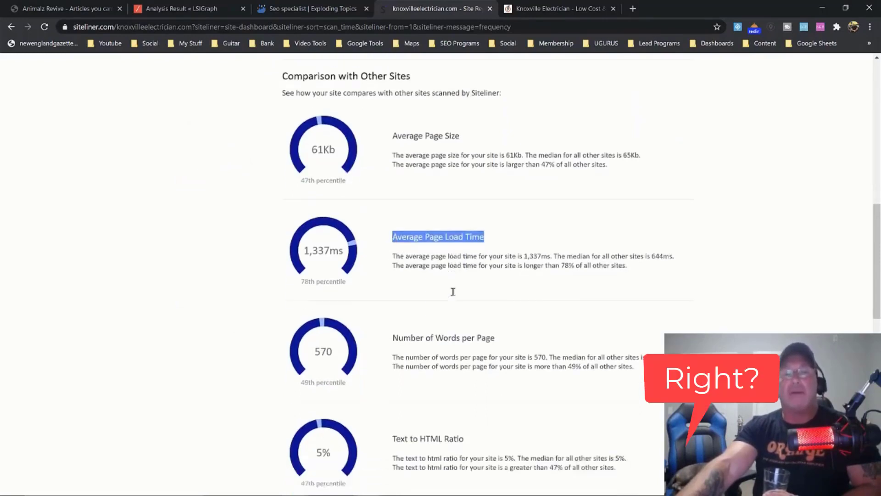
- Scroll the report to the 'Comparison with Other Sites' section
scroll(down, 3)
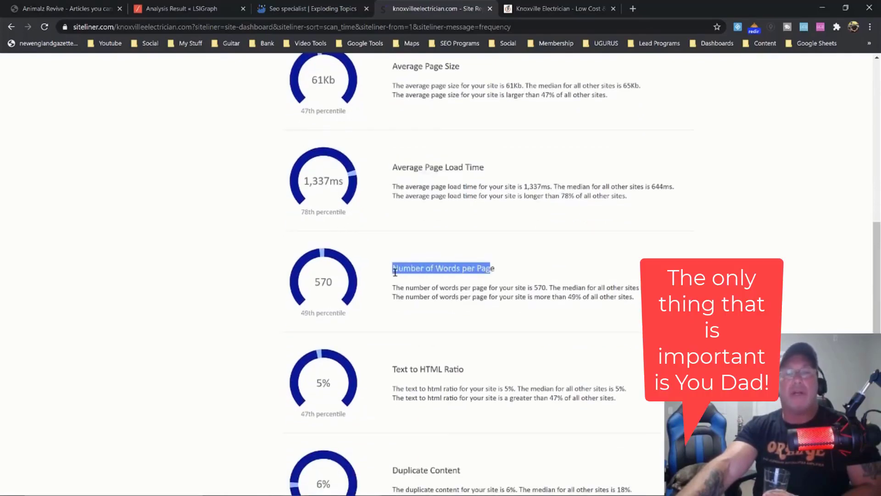
scroll(down, 3)
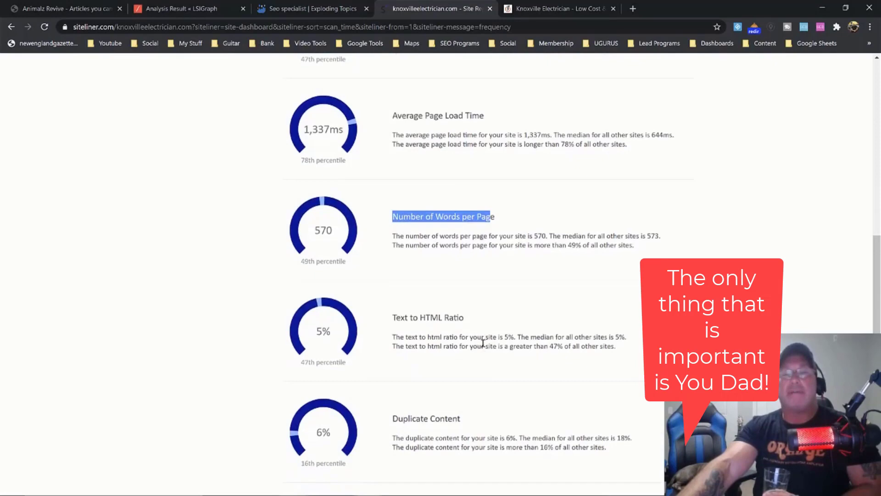